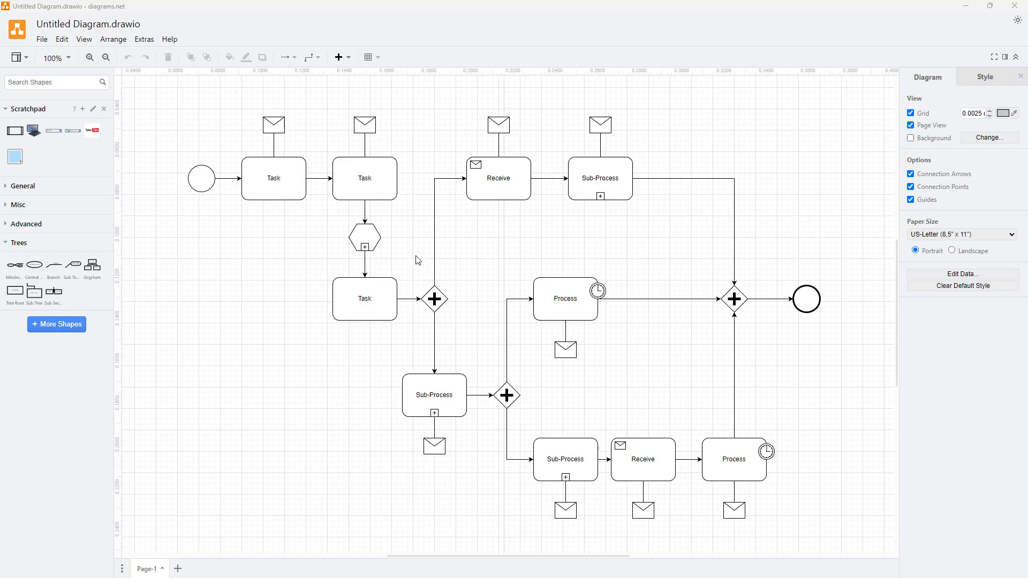
Select the whole BPMN diagram and raise the line width so every line is thick
{"action": "key", "text": "ctrl+a"}
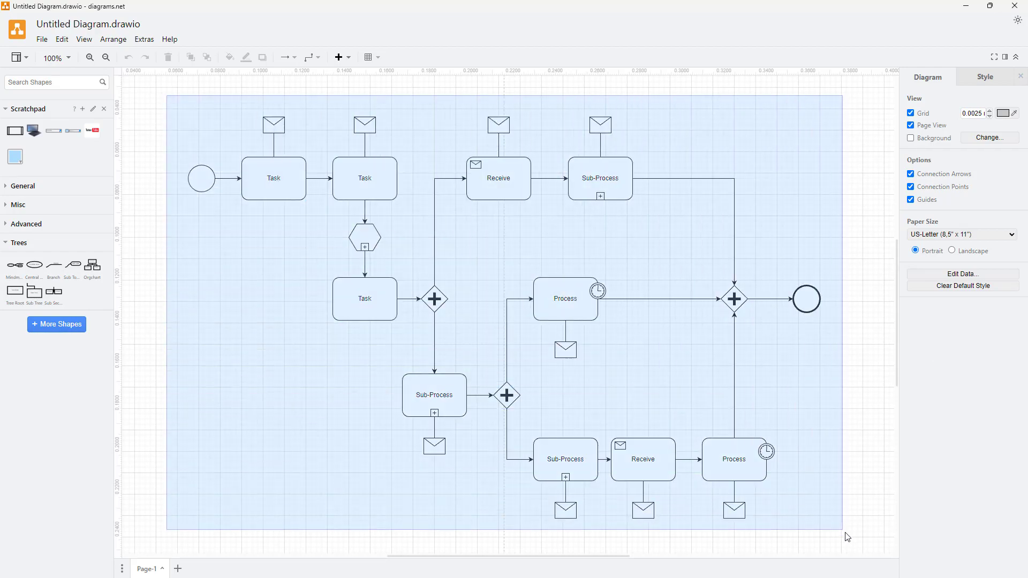
{"action": "key", "text": "ctrl+a"}
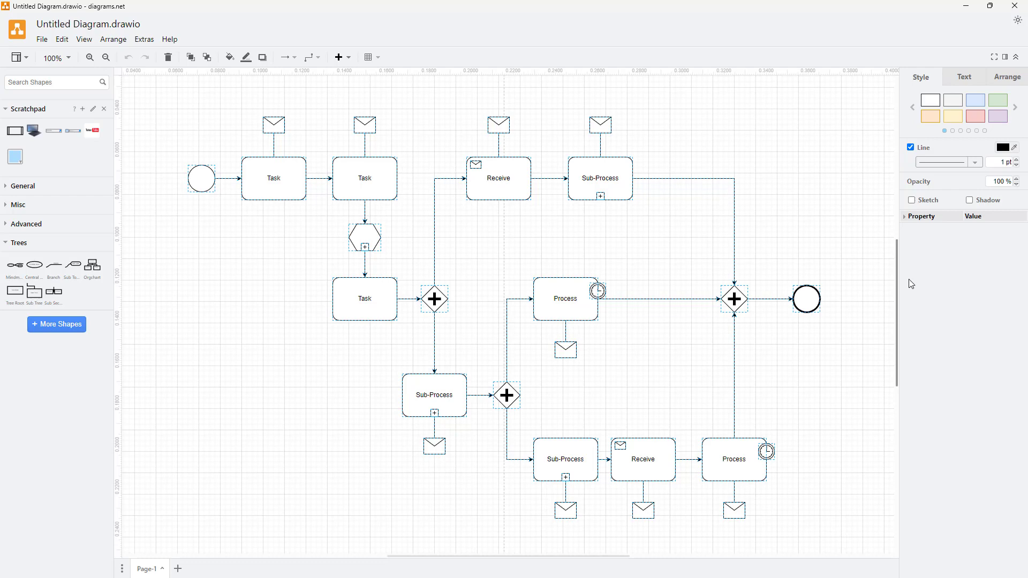
{"action": "left_click", "coordinate": [975, 162]}
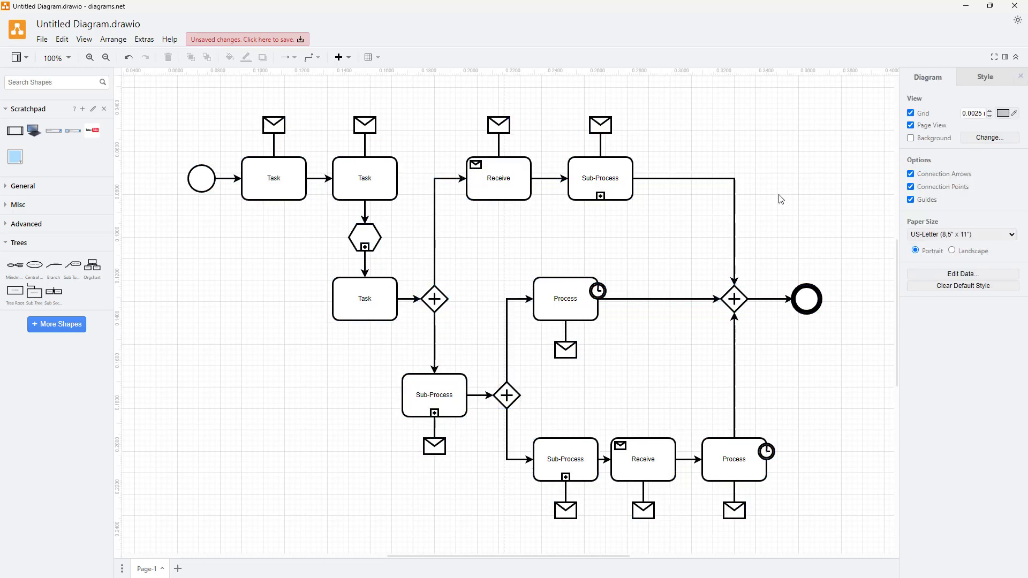
Deselect everything on the canvas and bring up the Edit menu
{"action": "left_click", "coordinate": [598, 178]}
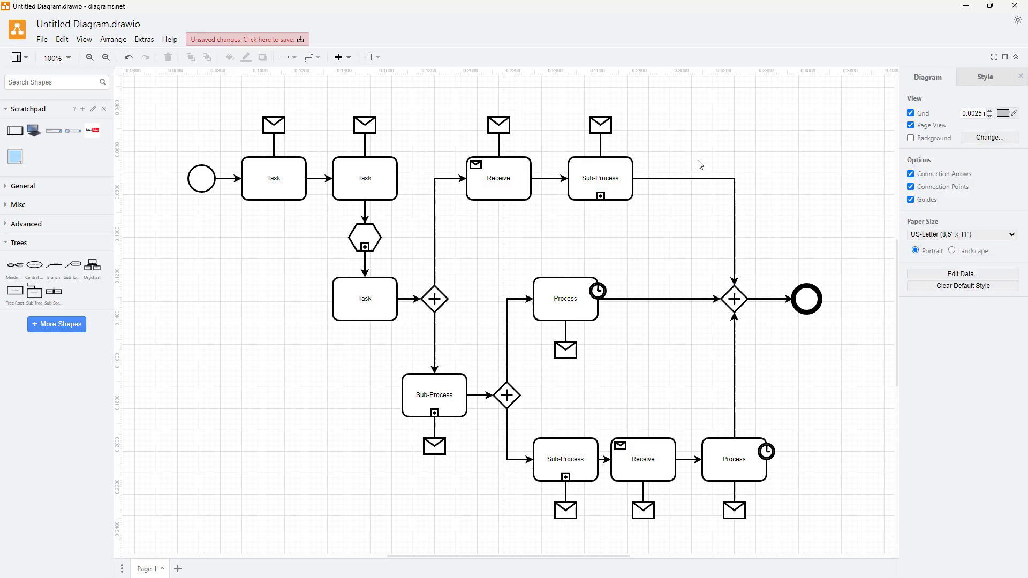
{"action": "mouse_move", "coordinate": [711, 202]}
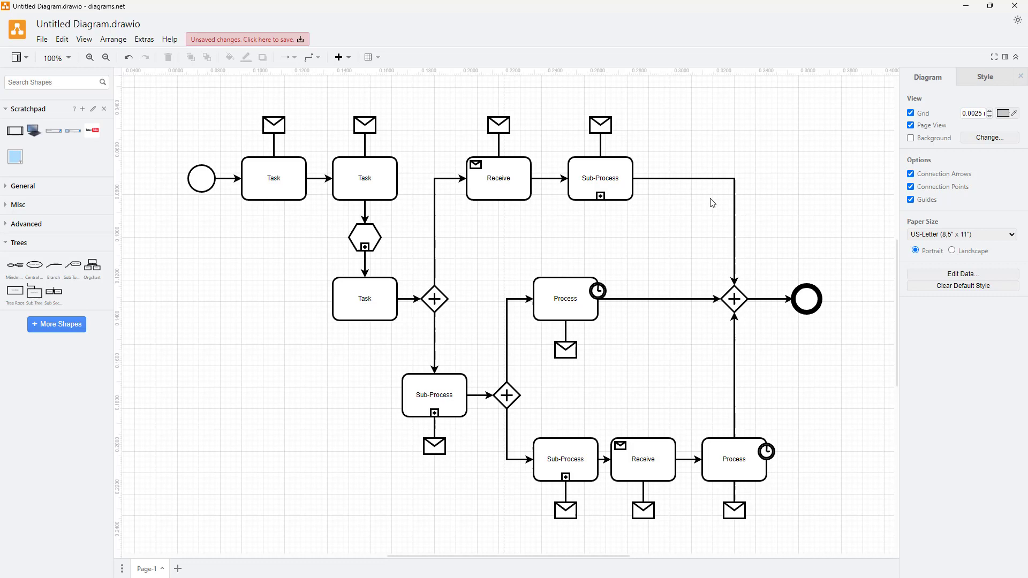
{"action": "mouse_move", "coordinate": [354, 278]}
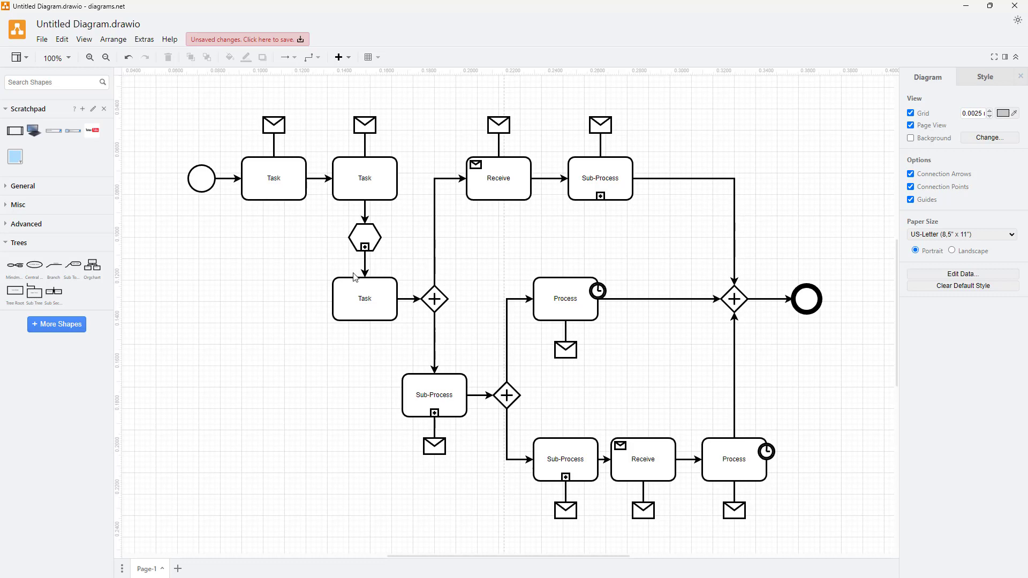
{"action": "left_click", "coordinate": [365, 299]}
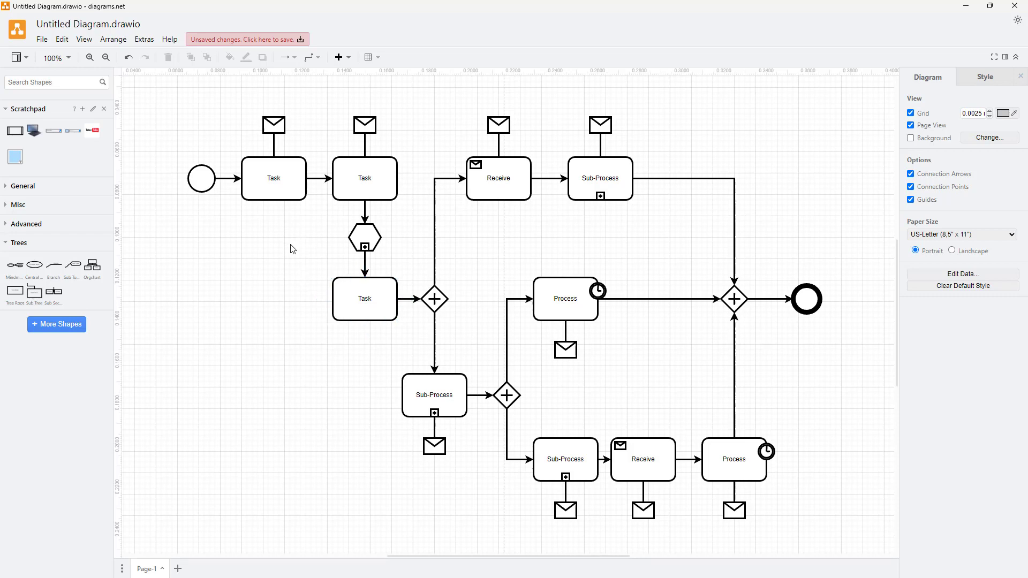
{"action": "mouse_move", "coordinate": [202, 178]}
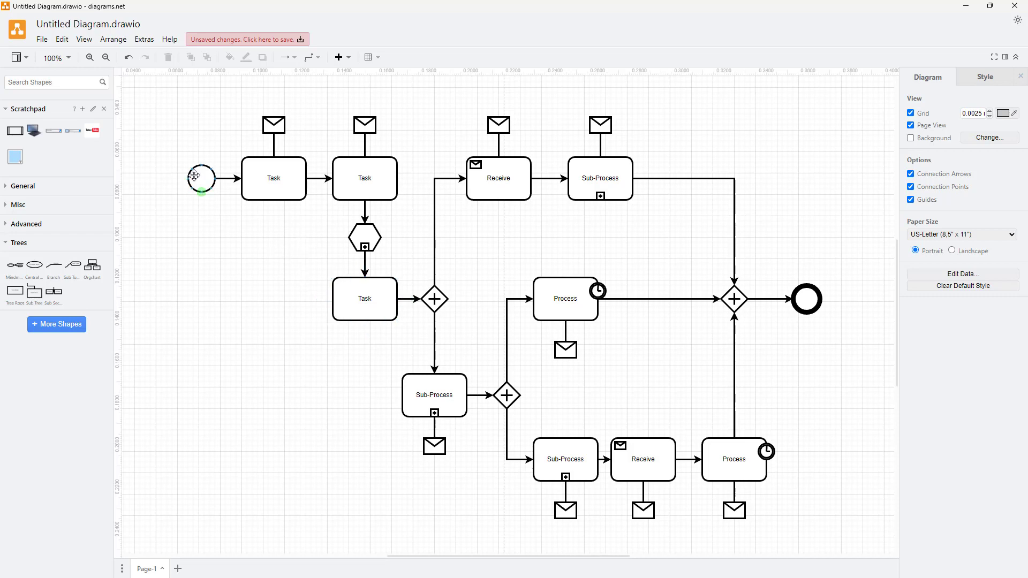
{"action": "left_click", "coordinate": [61, 39]}
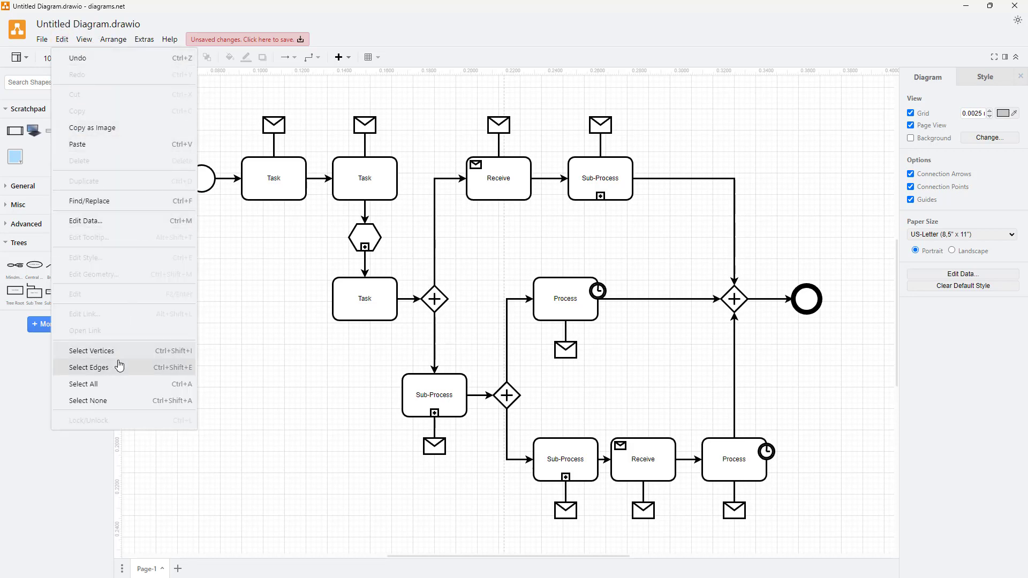
{"action": "mouse_move", "coordinate": [120, 354]}
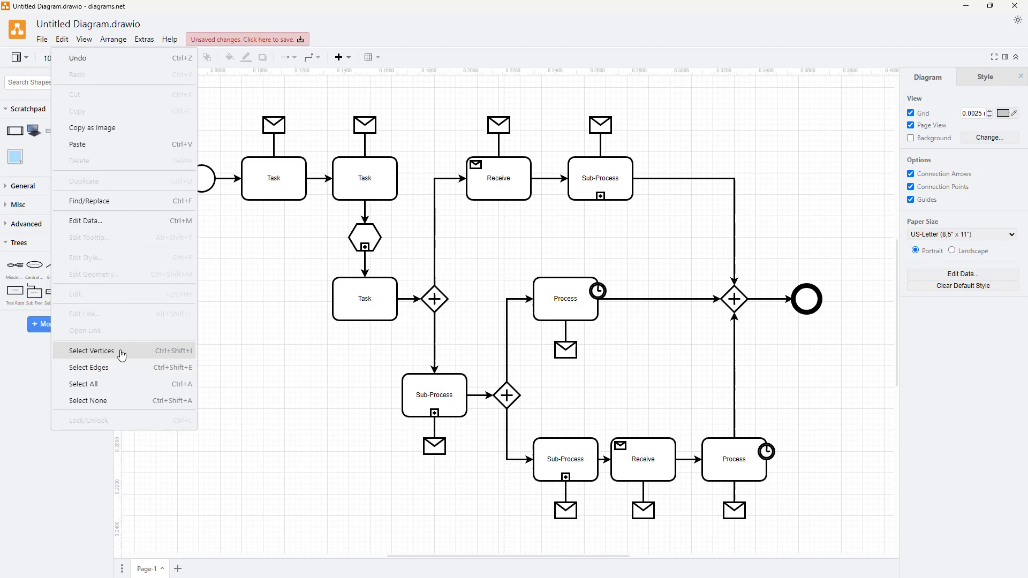
{"action": "mouse_move", "coordinate": [119, 356]}
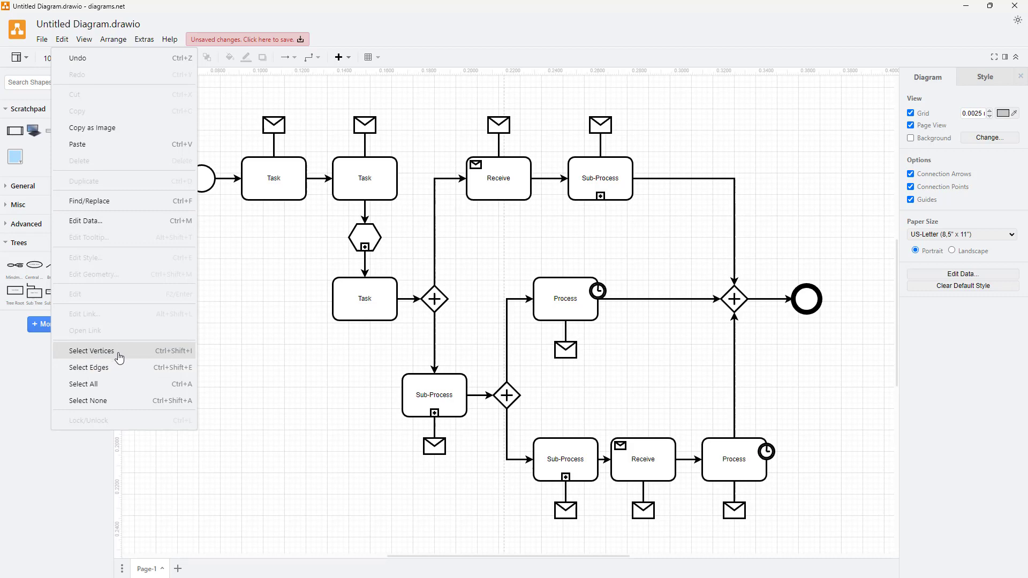
Use Select Vertices to select only the shapes, leaving connectors out
{"action": "left_click", "coordinate": [93, 350]}
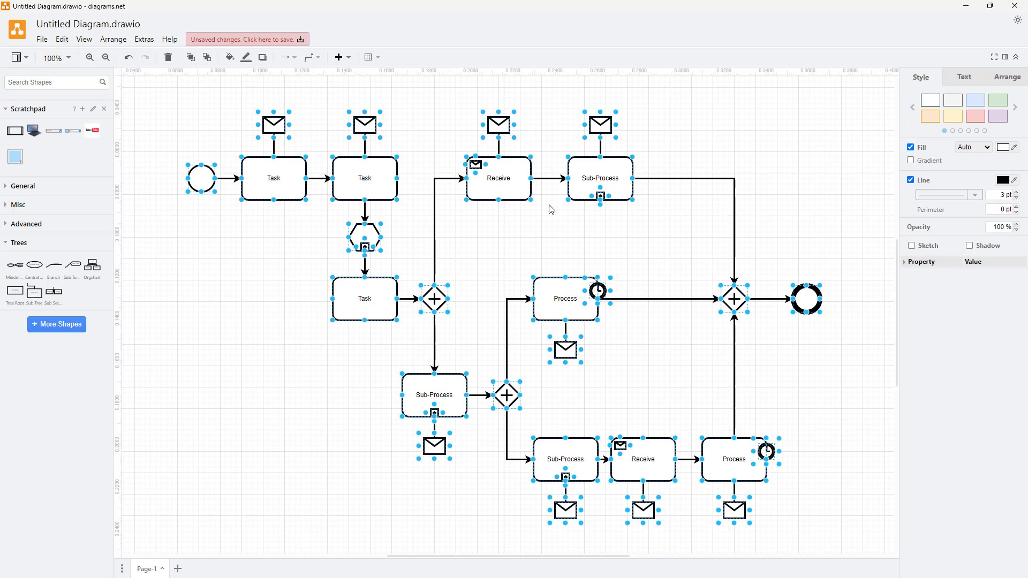
{"action": "mouse_move", "coordinate": [551, 209]}
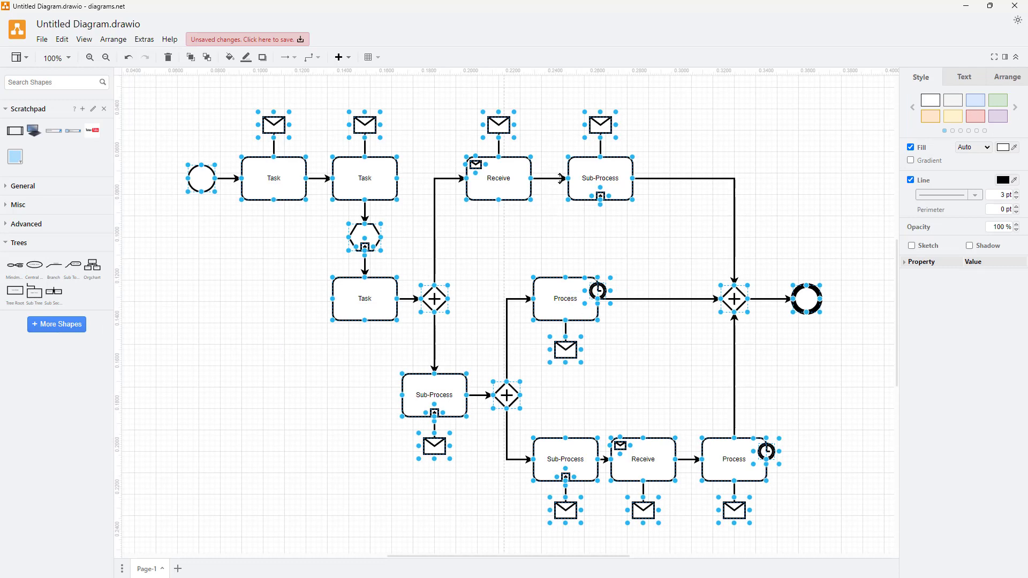
{"action": "mouse_move", "coordinate": [942, 176]}
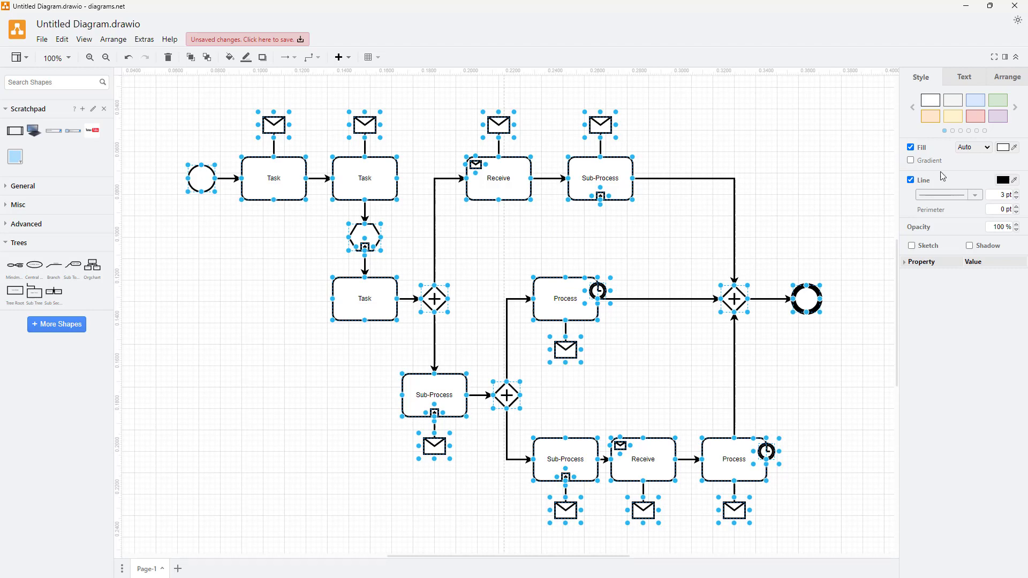
Give the selected shapes a dotted outline, then deselect
{"action": "left_click", "coordinate": [973, 195]}
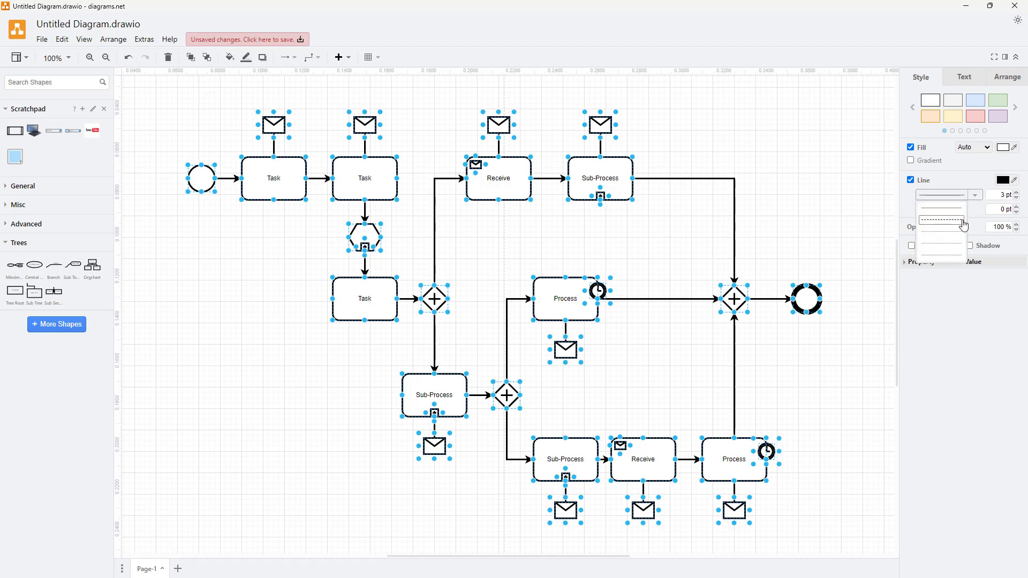
{"action": "left_click", "coordinate": [940, 231]}
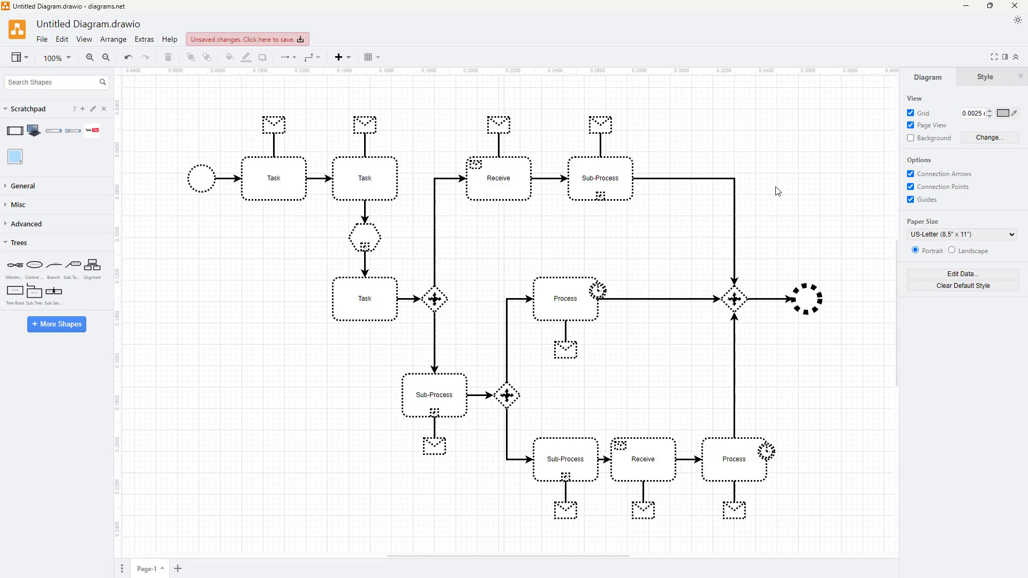
{"action": "left_click", "coordinate": [599, 178]}
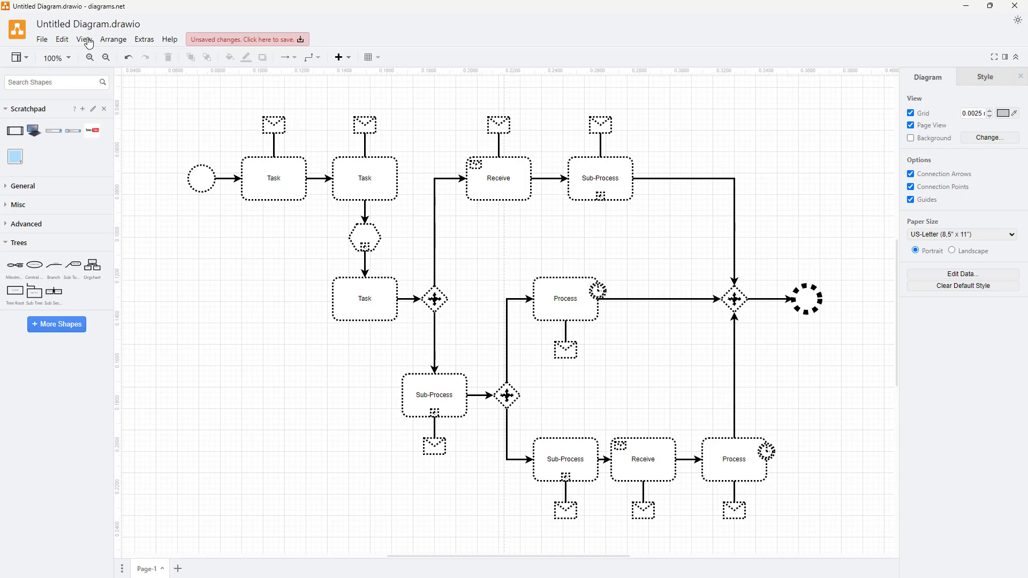
Reselect the shapes via Select Vertices and restore their solid outlines
{"action": "left_click", "coordinate": [62, 39]}
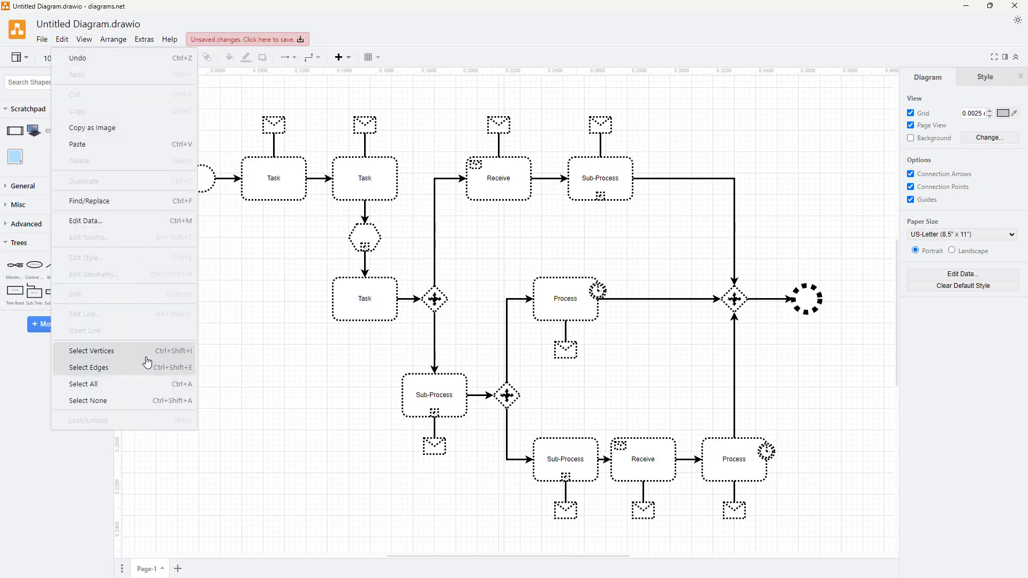
{"action": "left_click", "coordinate": [93, 351]}
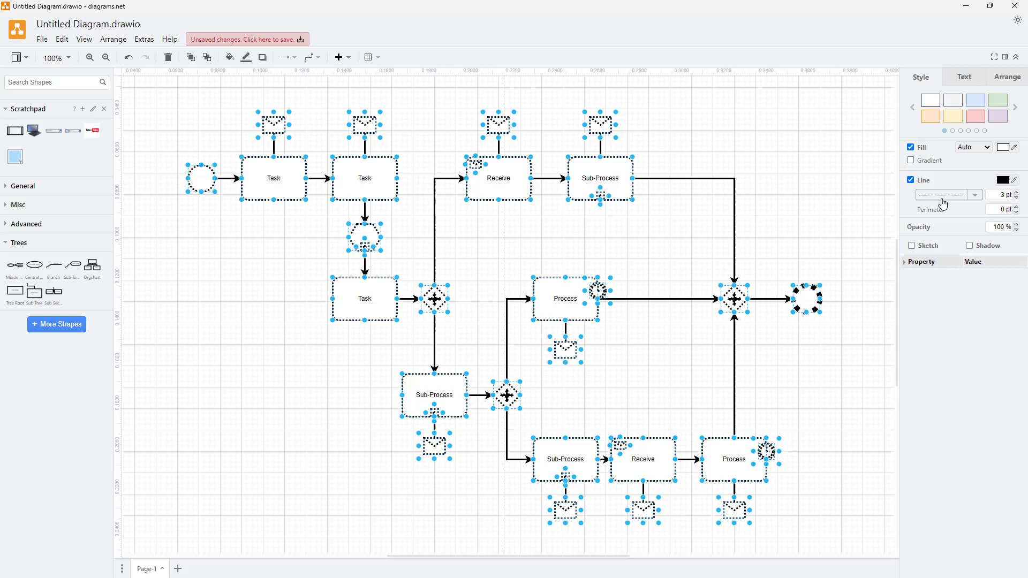
{"action": "left_click", "coordinate": [973, 195]}
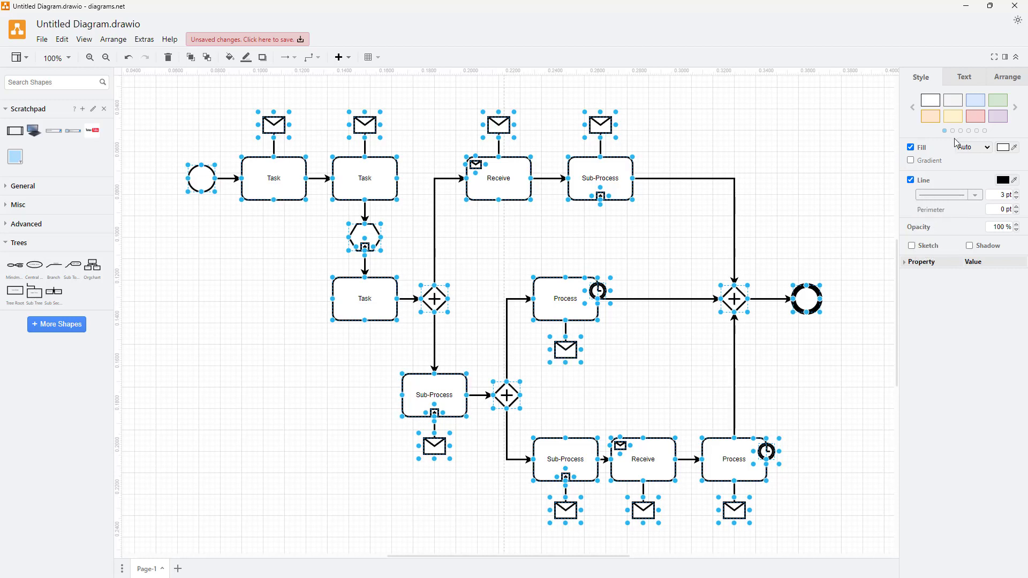
Fill the shapes magenta via the red and magenta palette swatches
{"action": "left_click", "coordinate": [974, 116]}
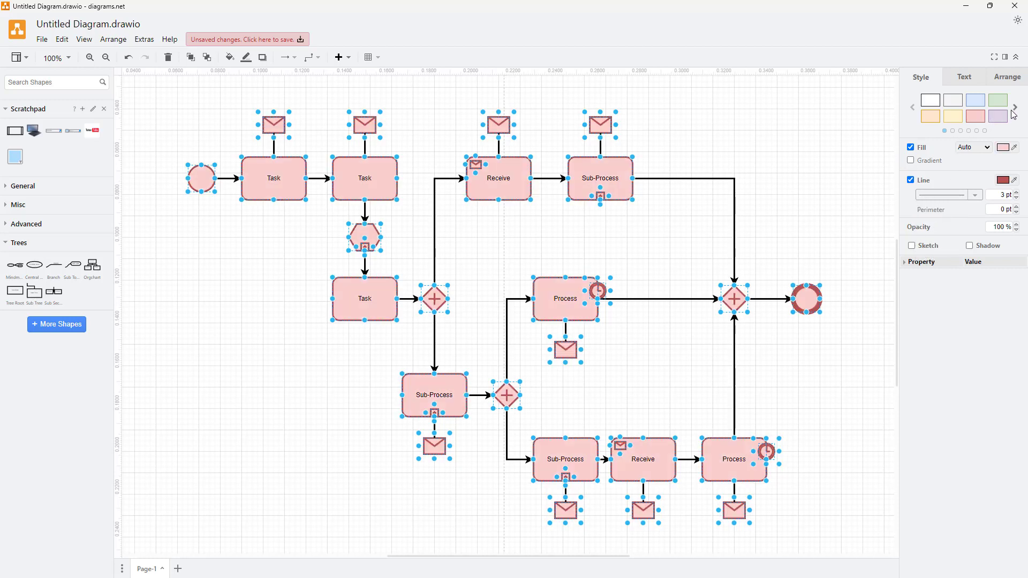
{"action": "left_click", "coordinate": [974, 117]}
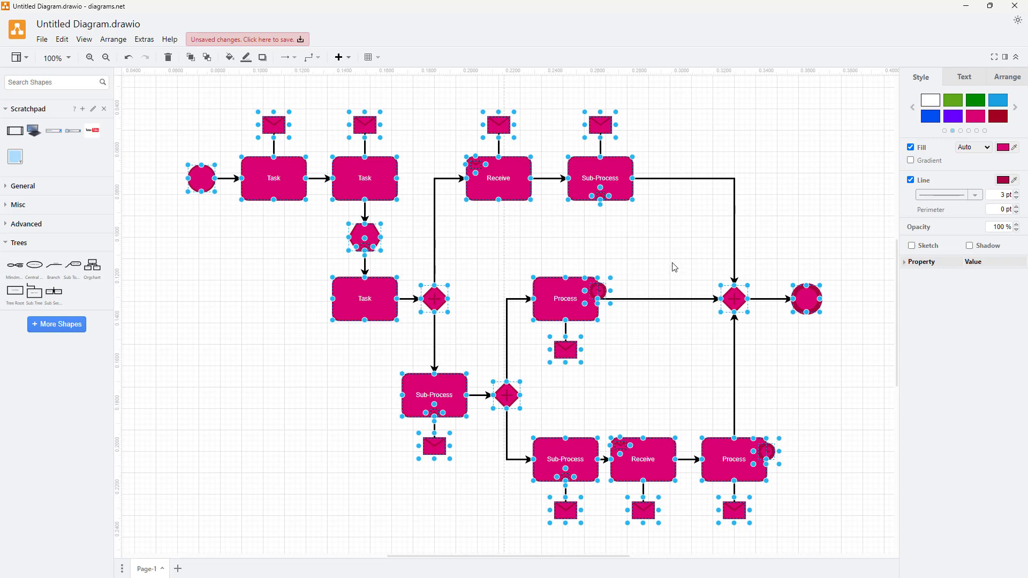
{"action": "mouse_move", "coordinate": [776, 237]}
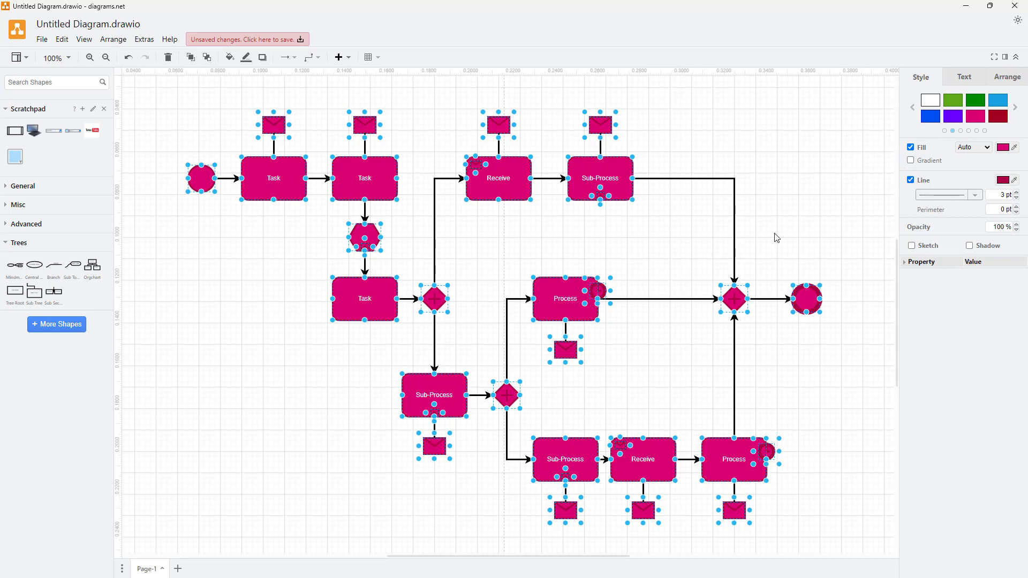
{"action": "mouse_move", "coordinate": [780, 208]}
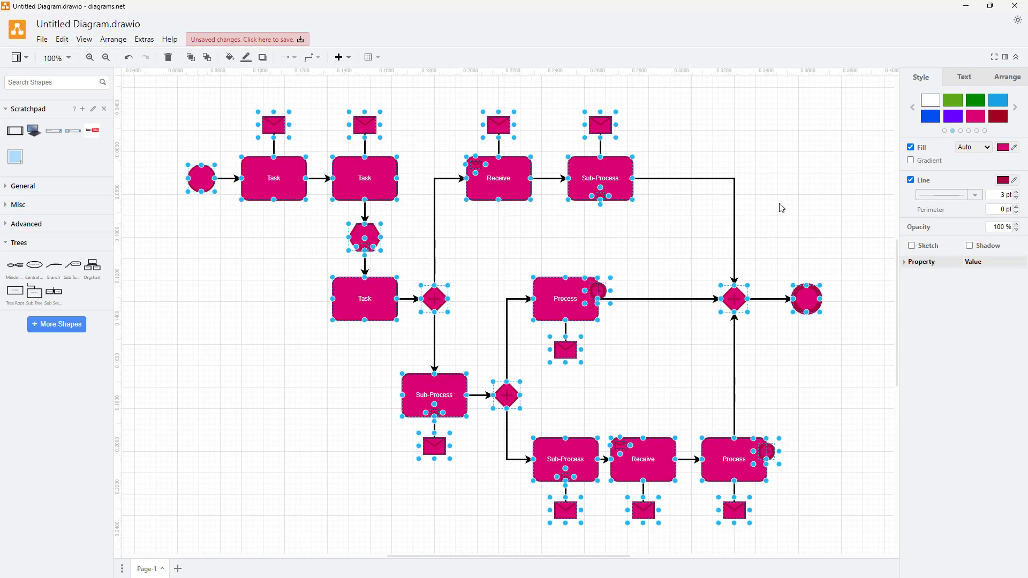